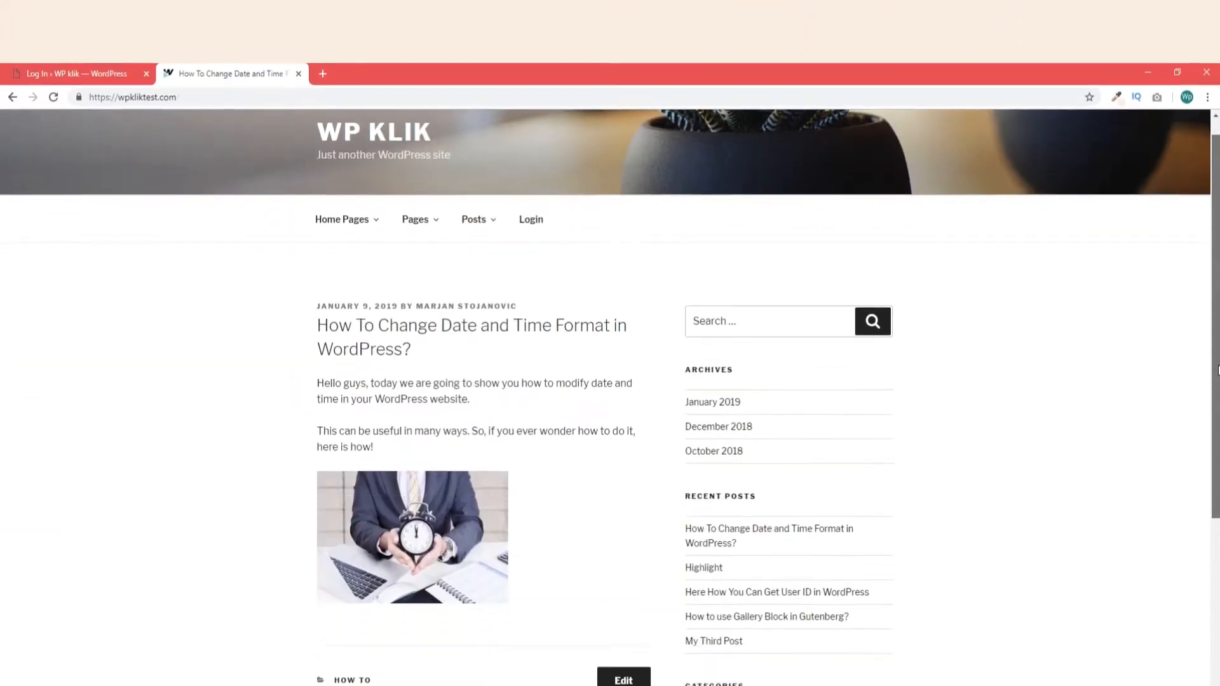
Leave the date-format blog post and log in to the WordPress admin dashboard
scroll("down", 3)
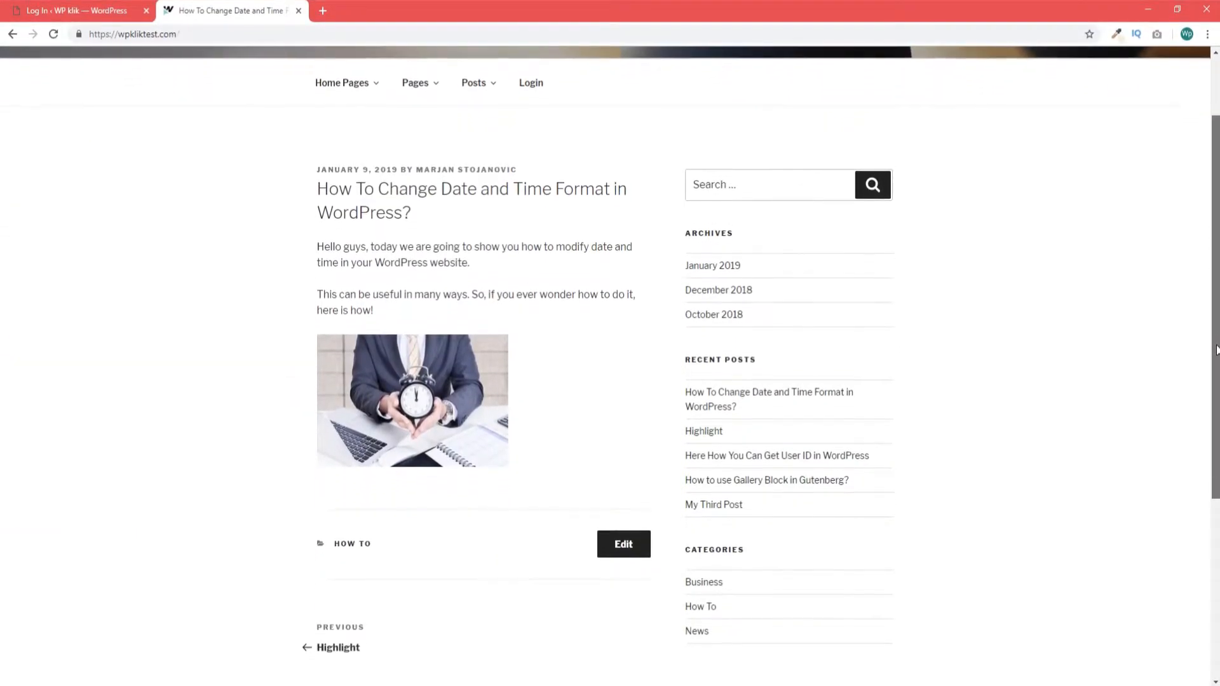
scroll("down", 3)
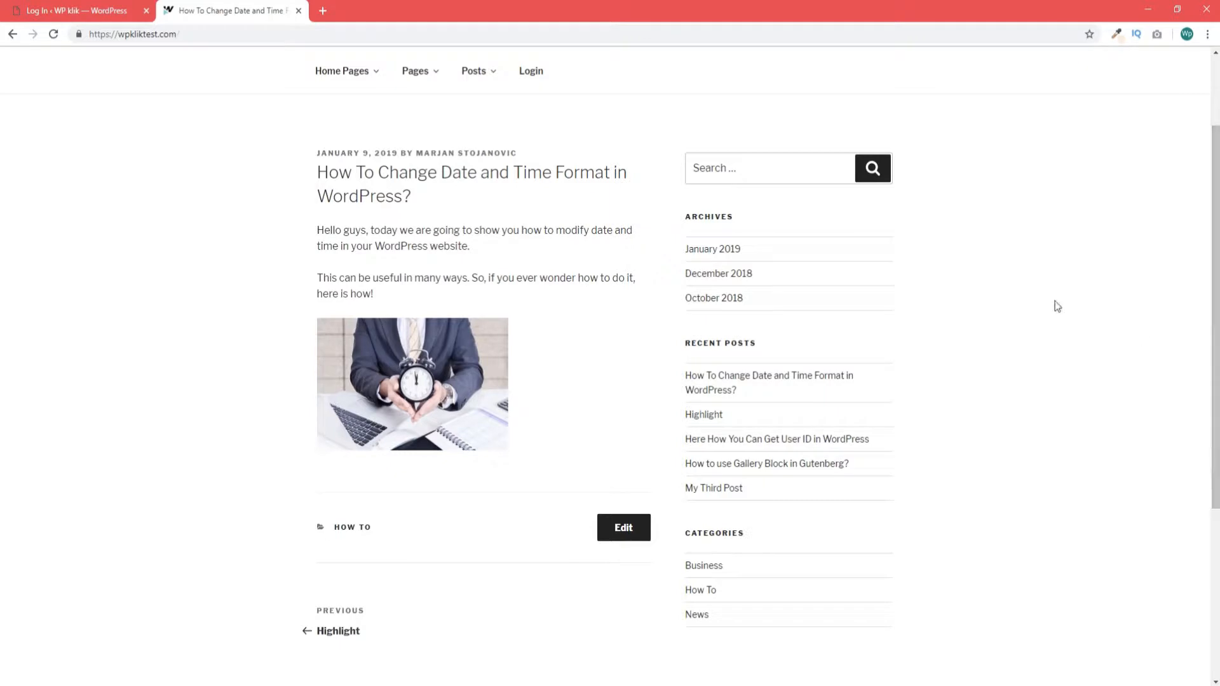
left_click(74, 10)
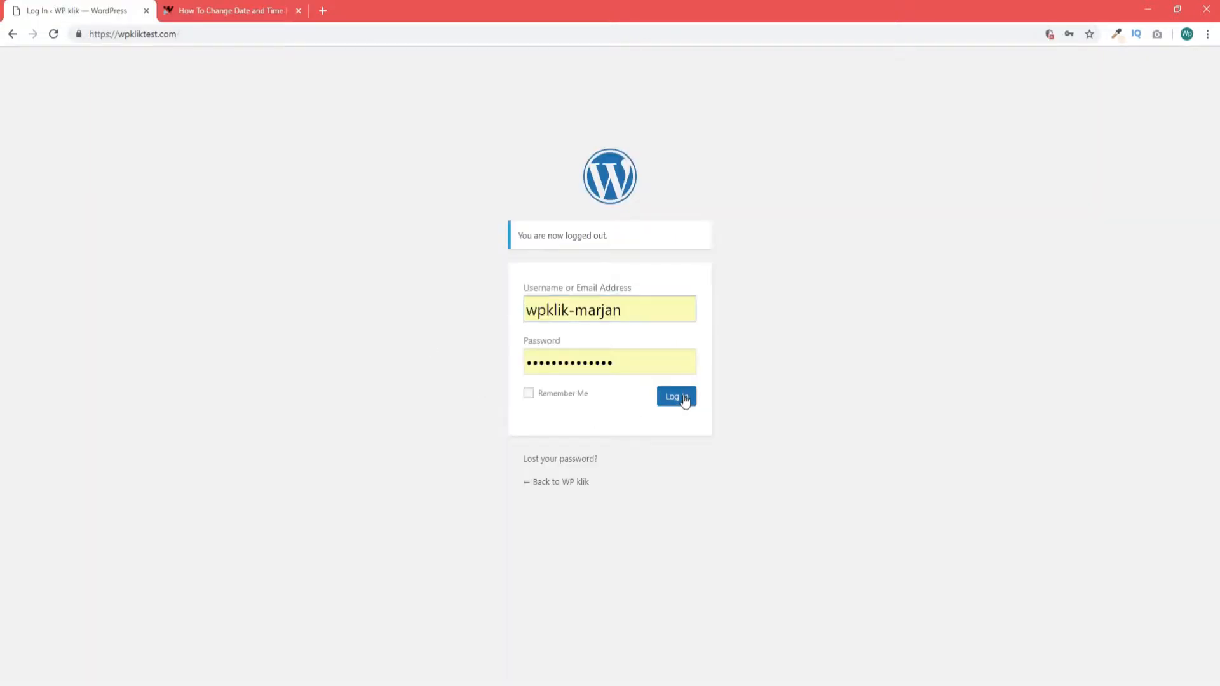
left_click(675, 396)
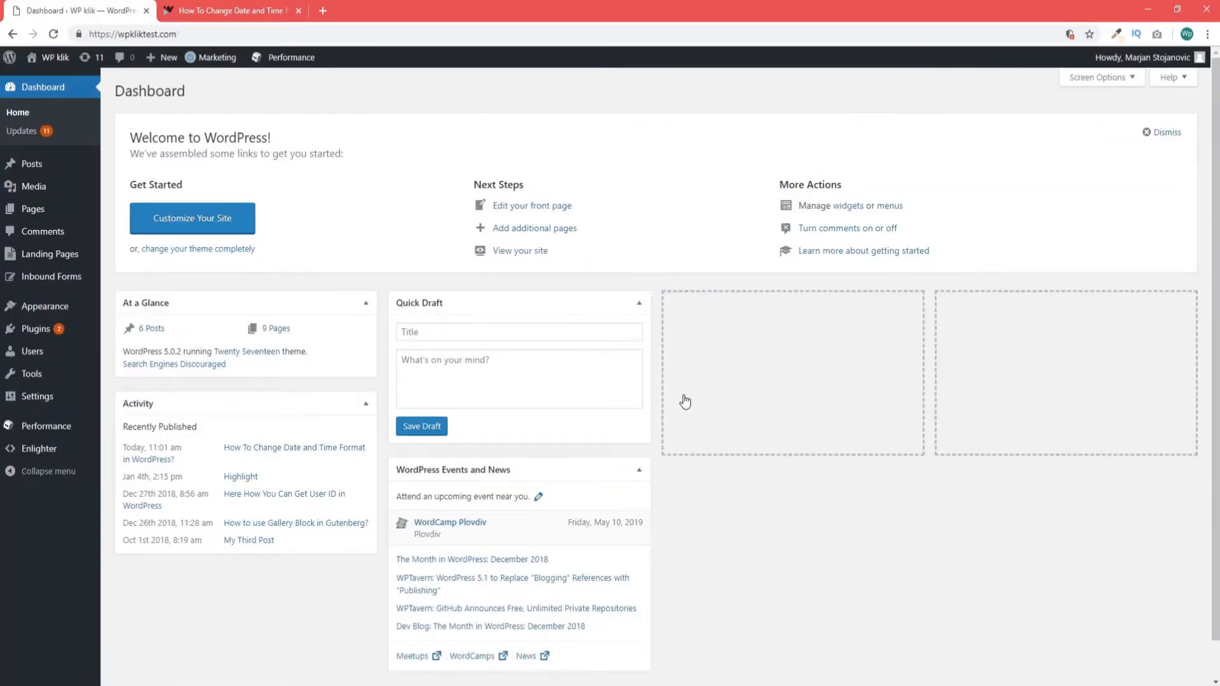
mouse_move(37, 396)
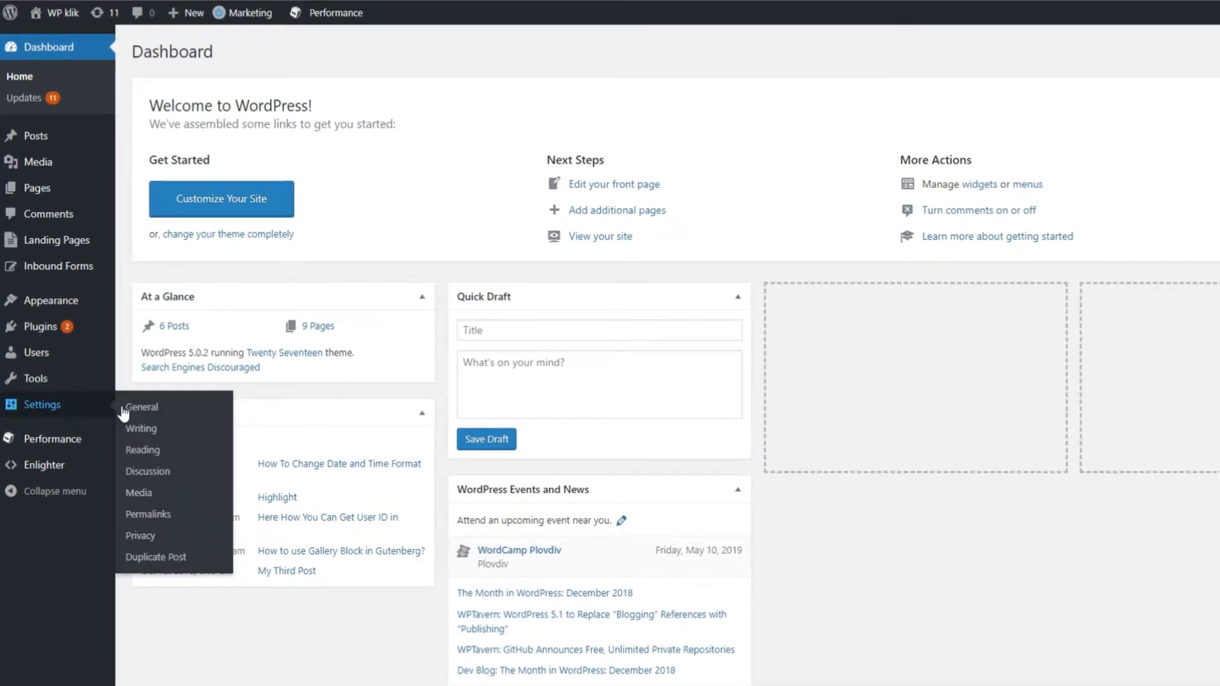
Set the timezone to New York on the General Settings page
left_click(142, 406)
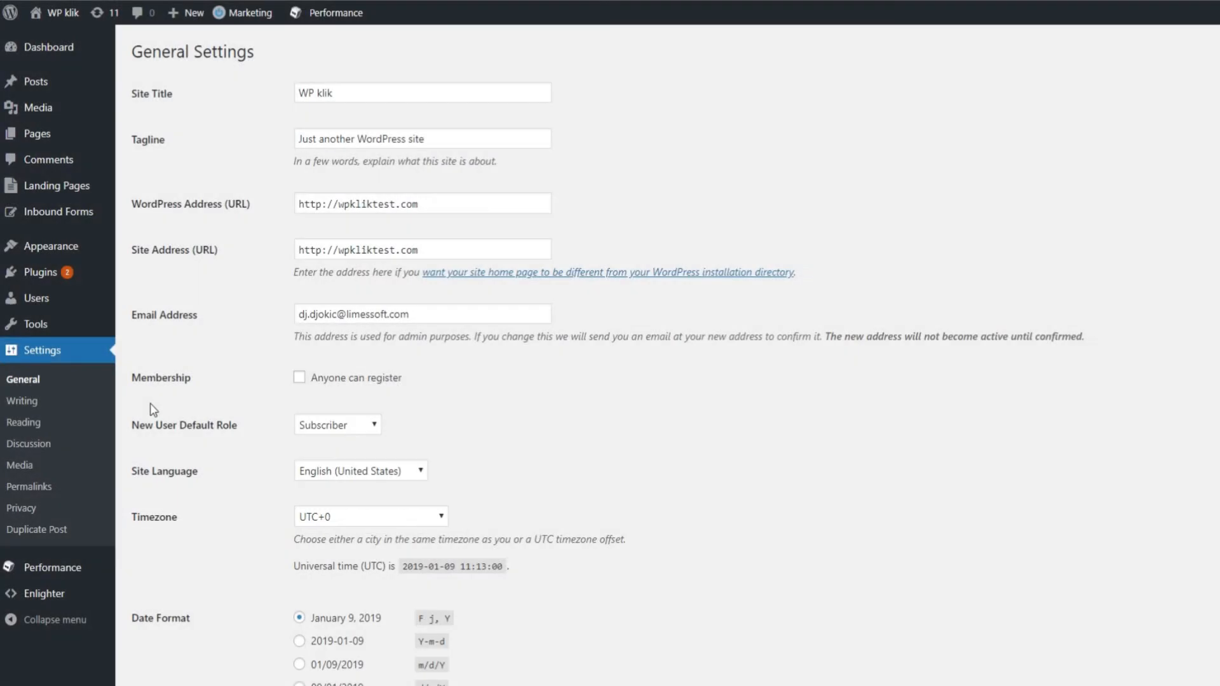
left_click(371, 516)
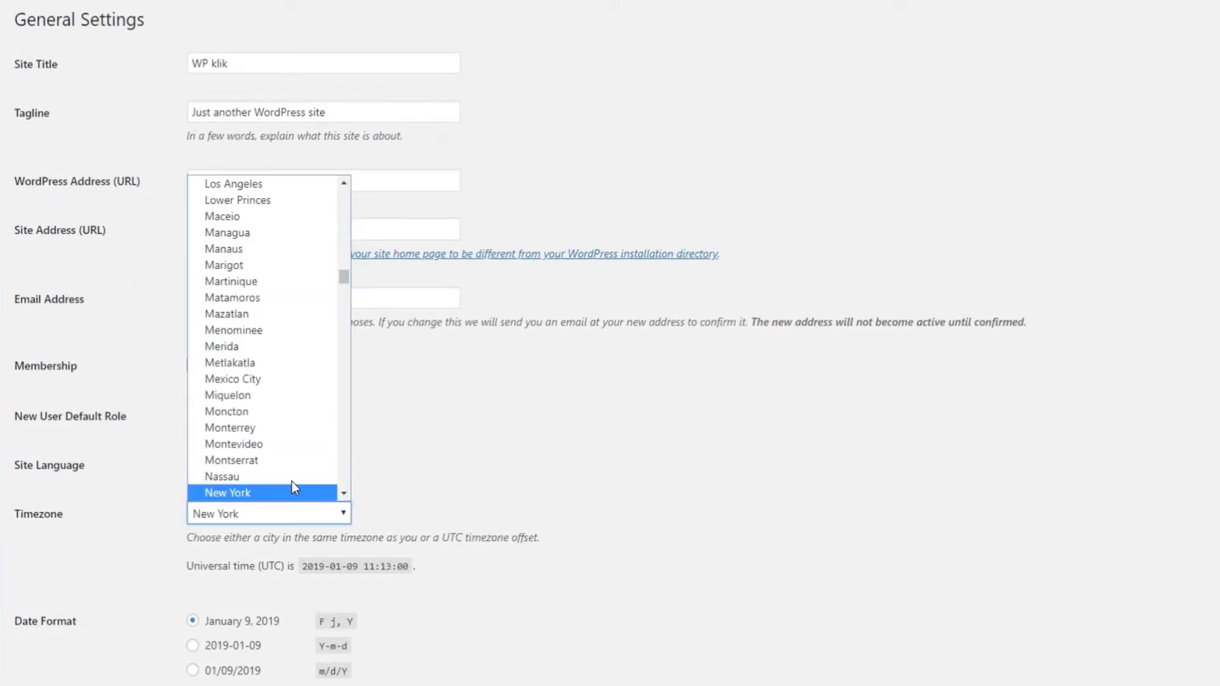
left_click(226, 493)
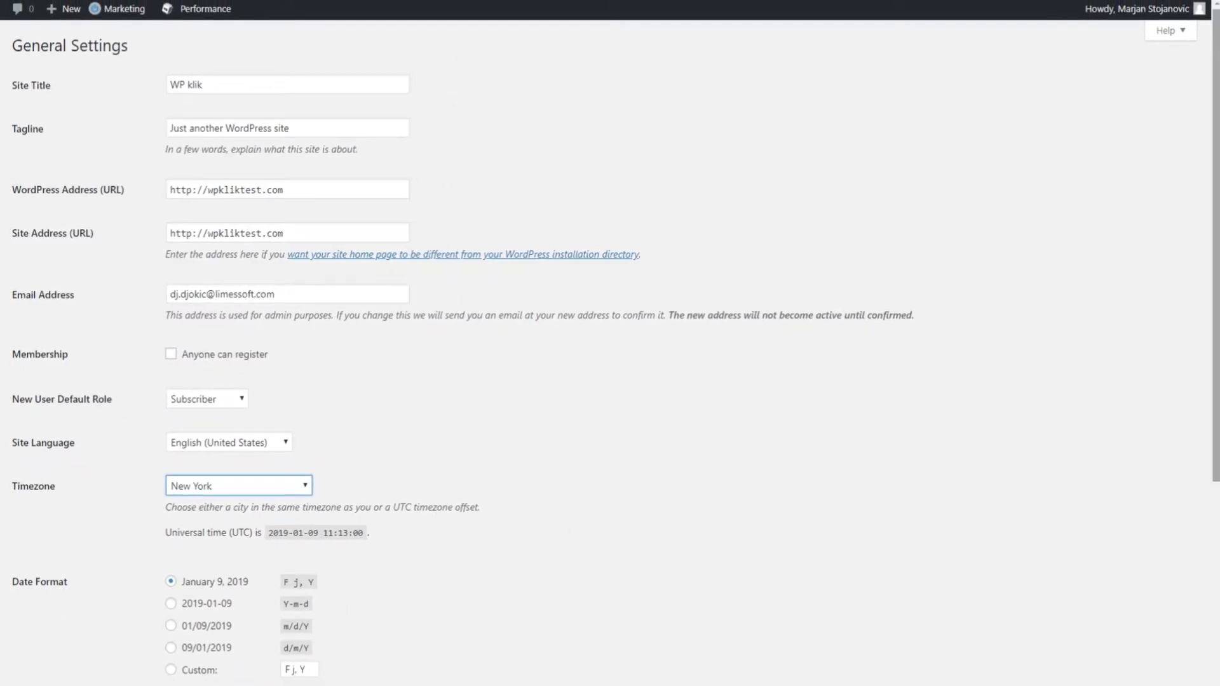
Choose custom date format d/m/Y and custom time format H:i
scroll("down", 3)
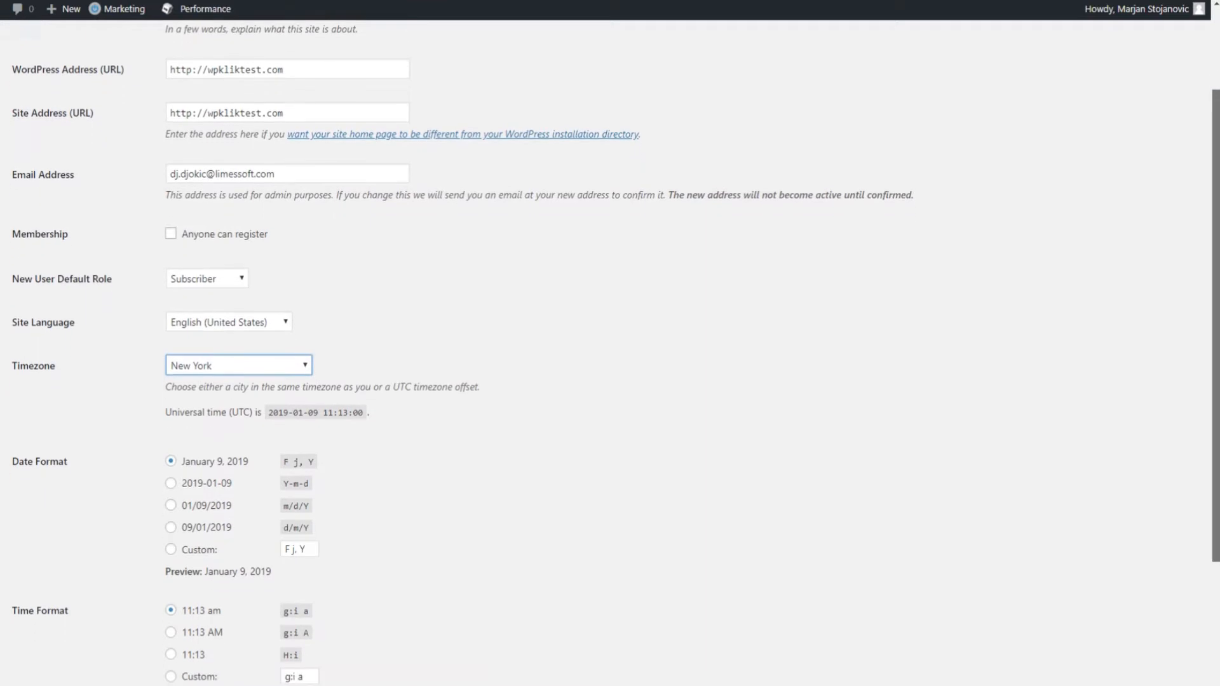
scroll("down", 3)
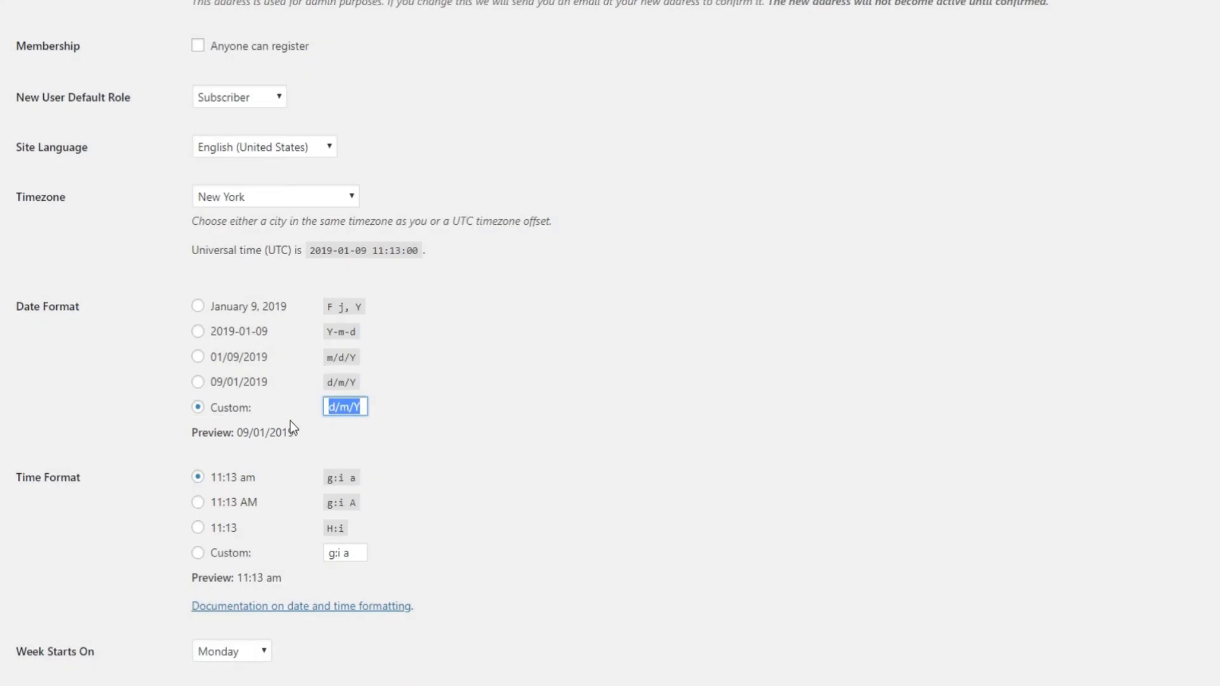
left_click(142, 642)
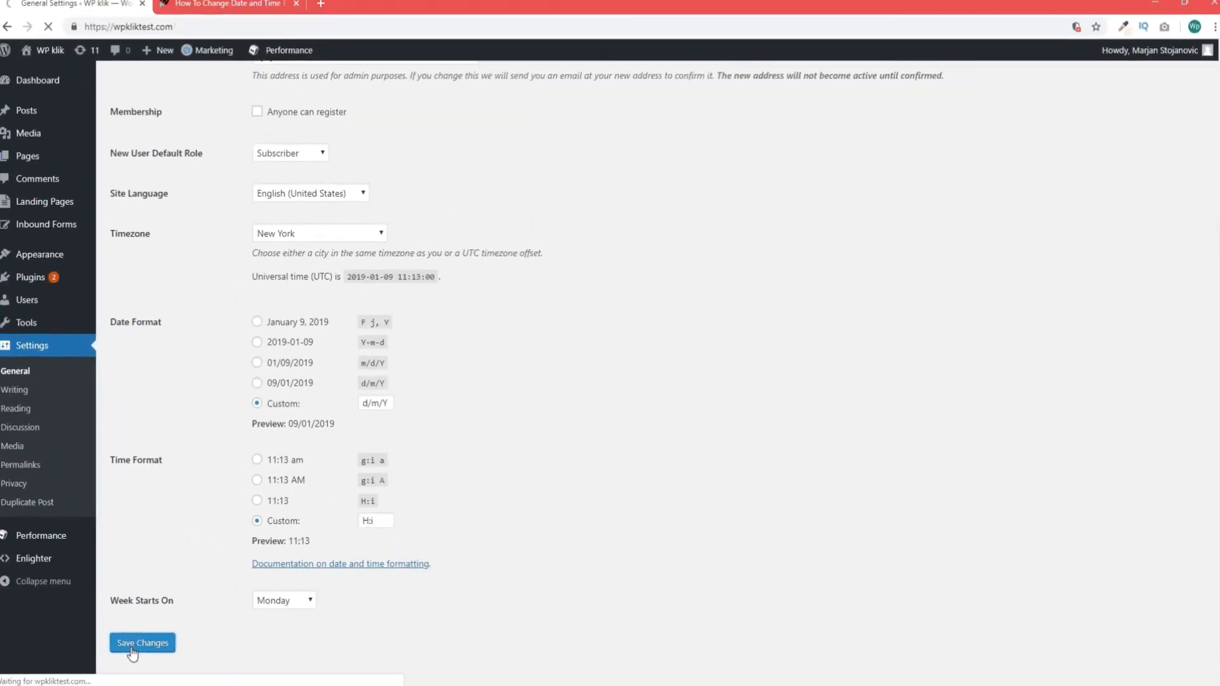
Save the General Settings with New York timezone, d/m/Y date and H:i time
left_click(146, 643)
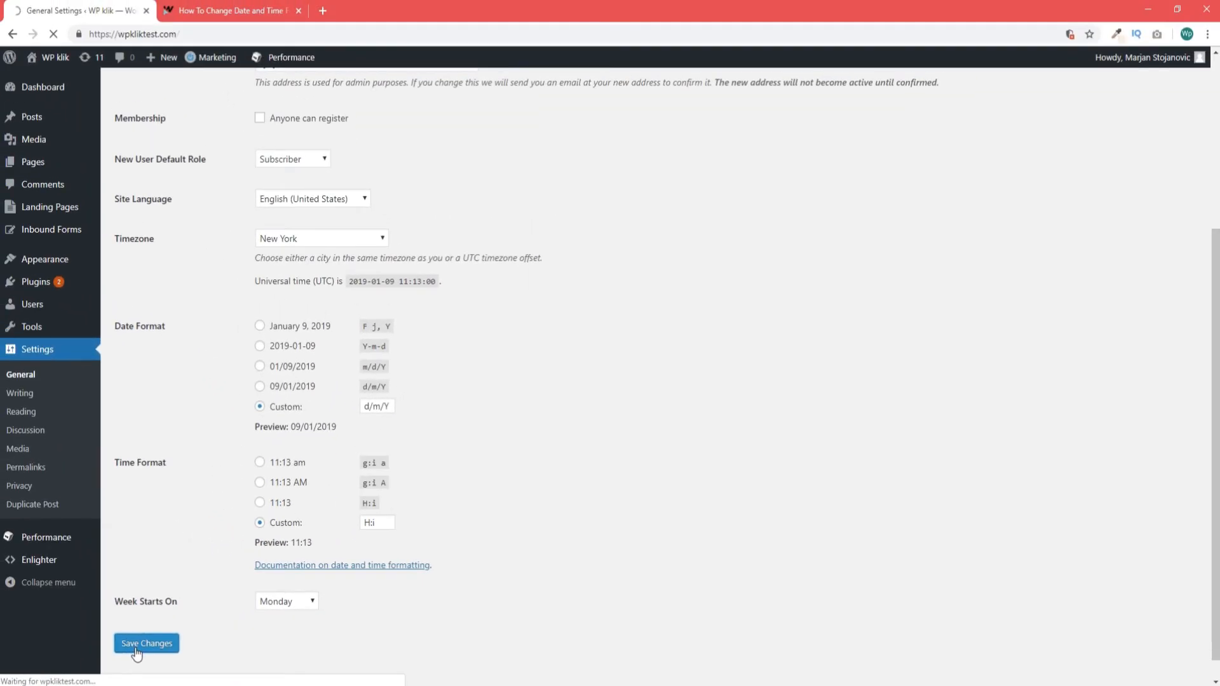
left_click(147, 643)
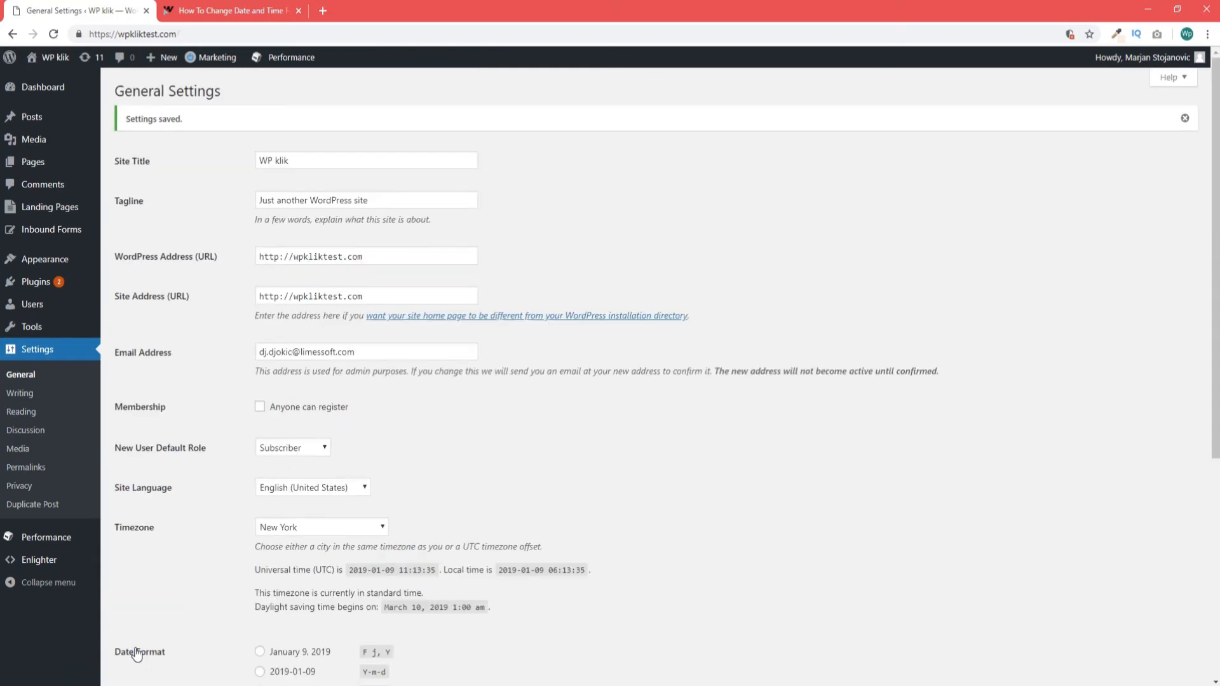